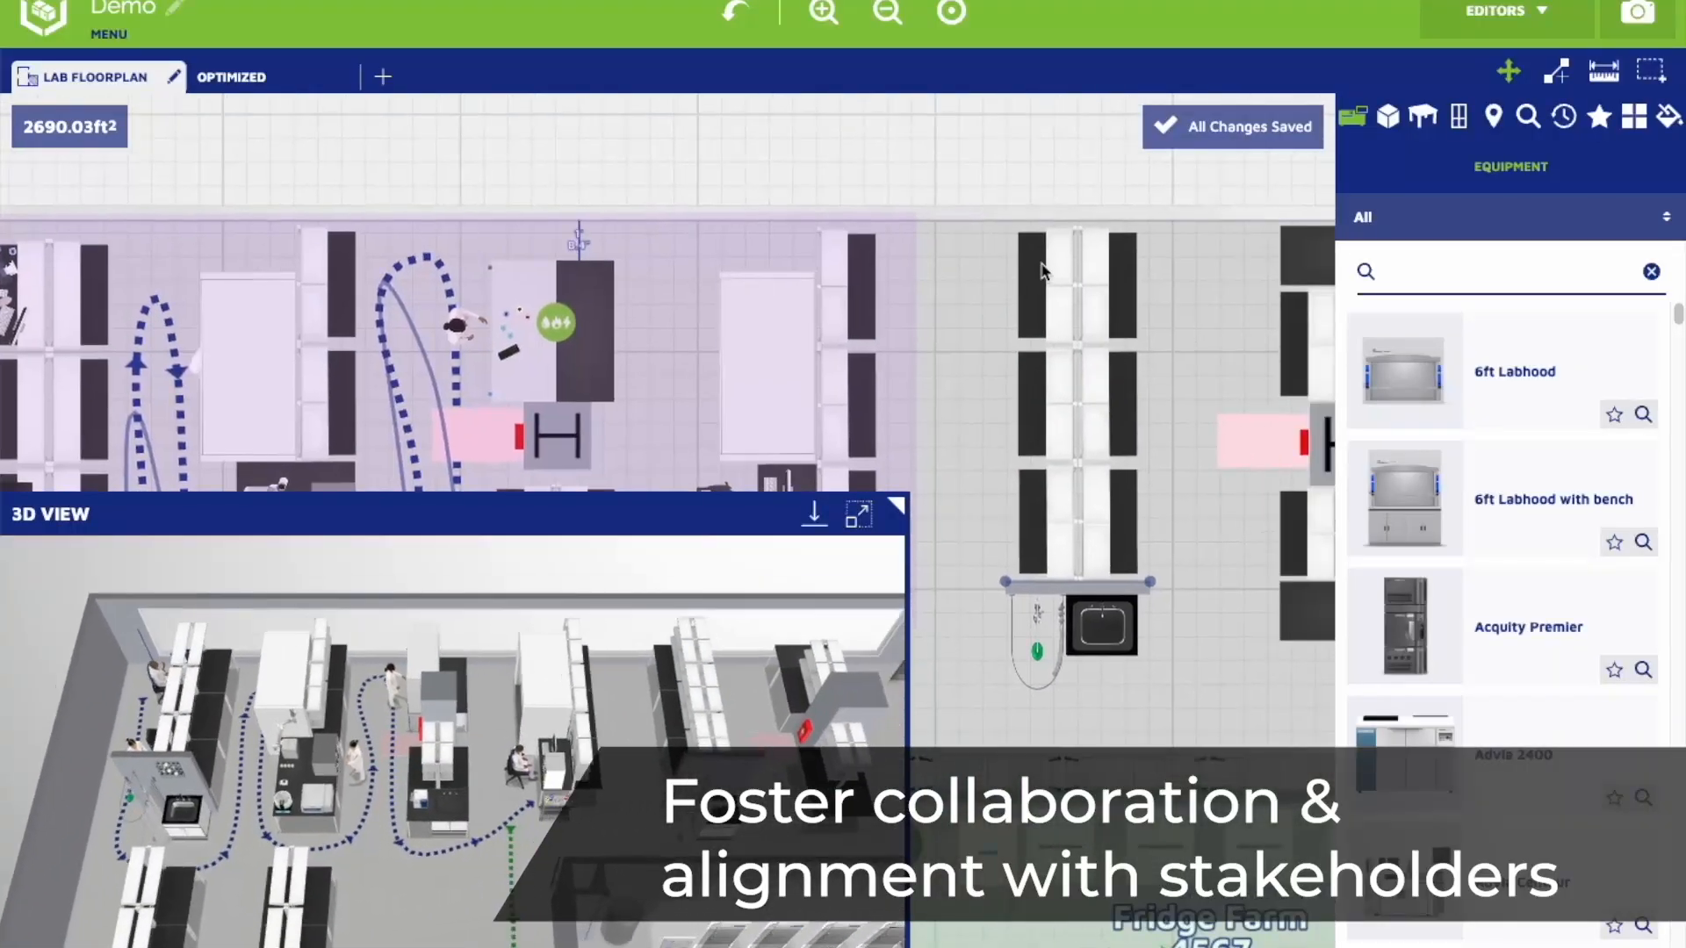
# Step: Drag a lab bench from the right-side bay onto the open floor above the sink
pyautogui.click(1103, 404)
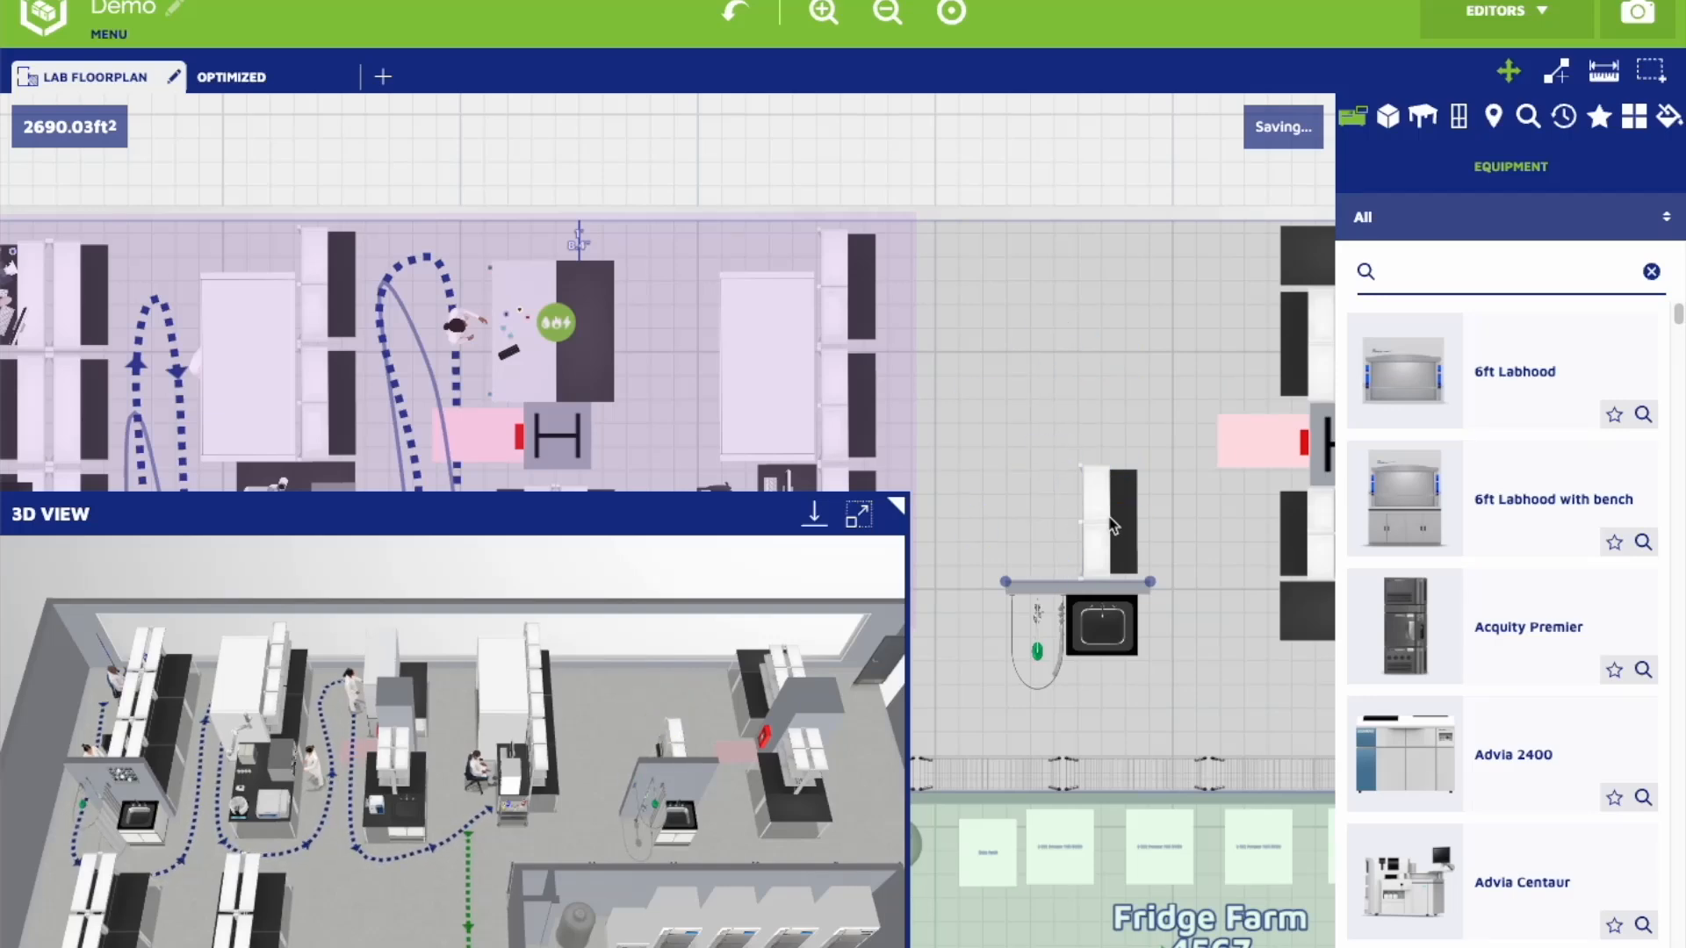
pyautogui.click(1080, 255)
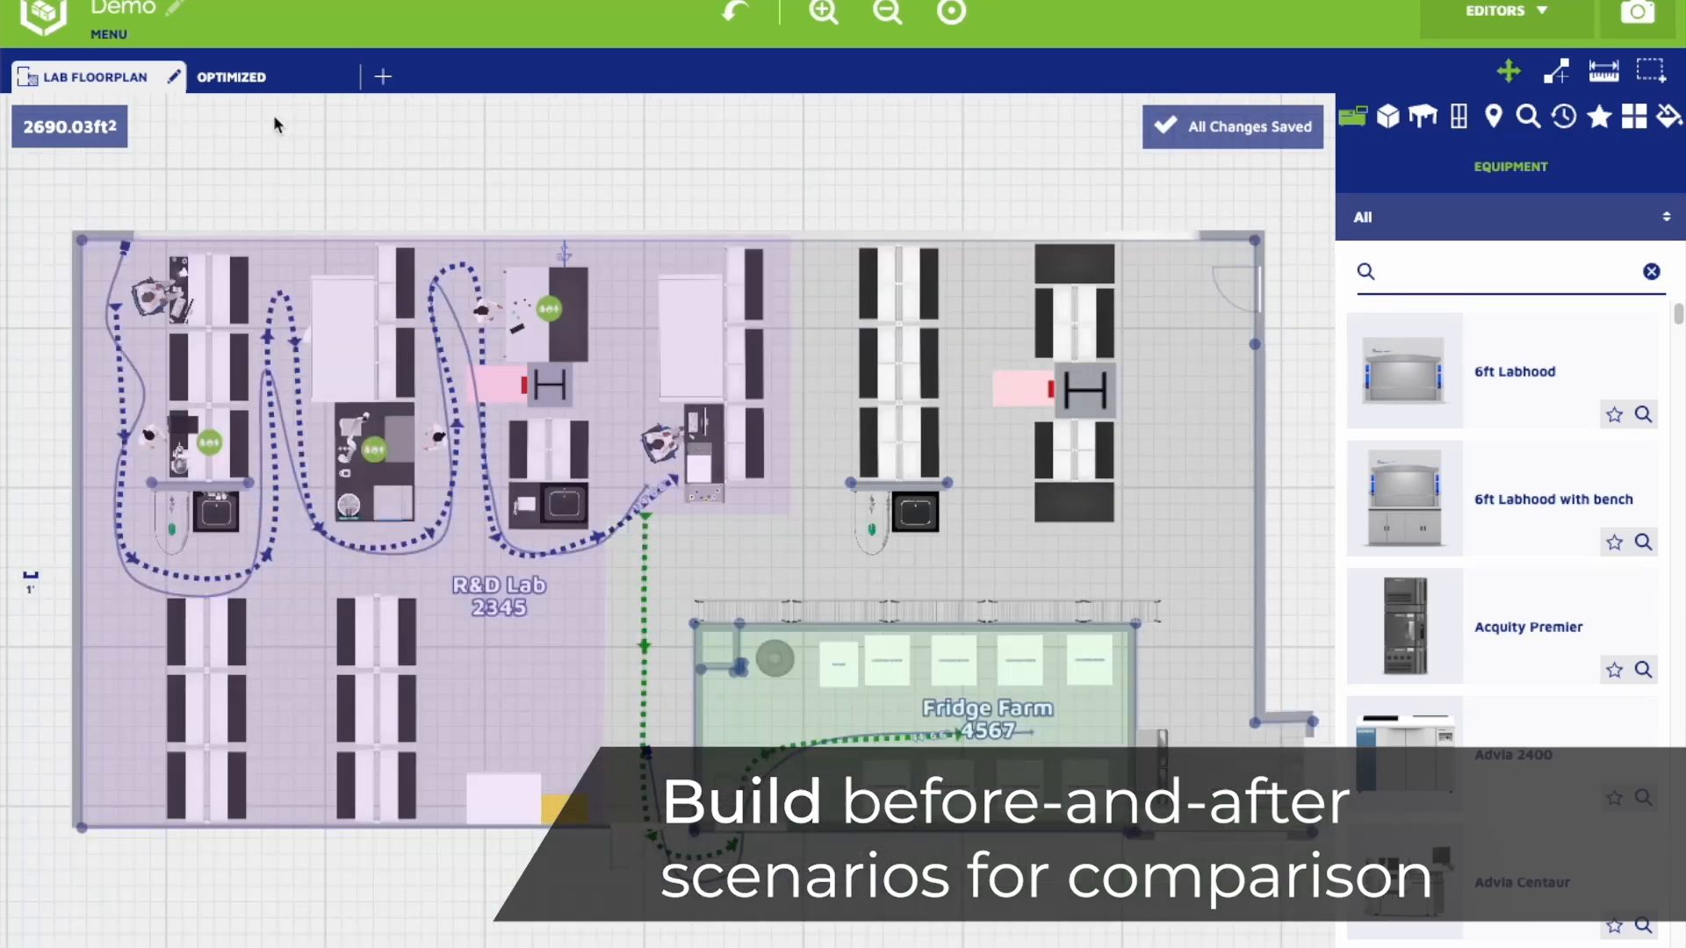
pyautogui.moveTo(365, 9)
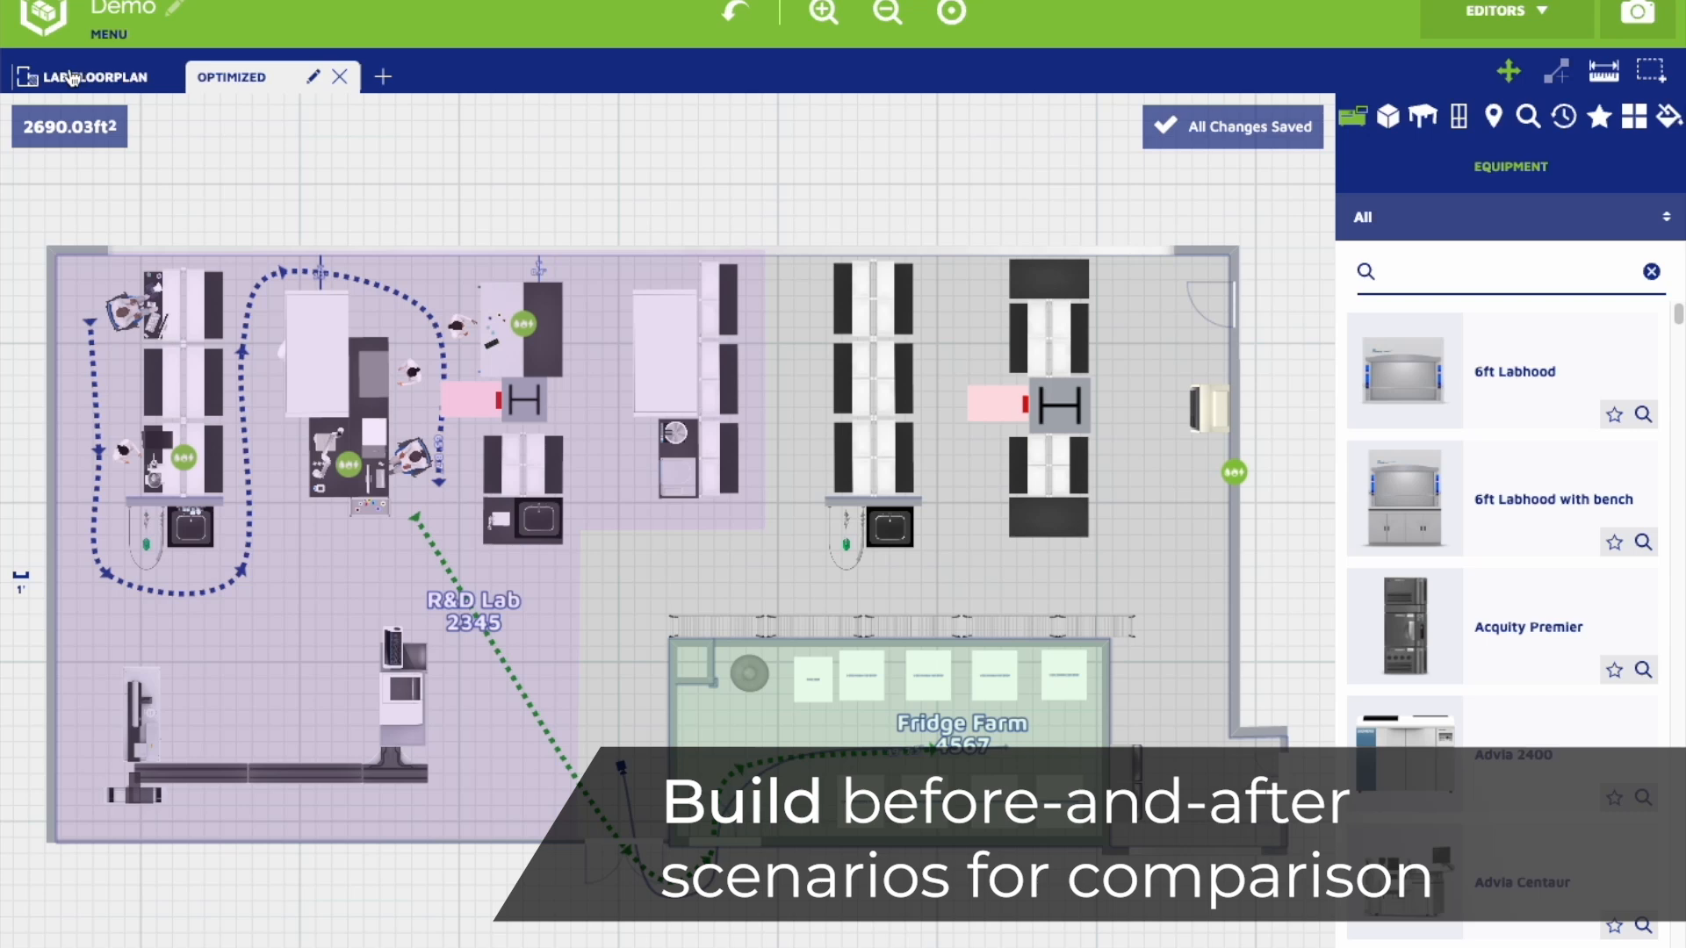
# Step: Return from the Optimized layout to the original Lab Floorplan layout
pyautogui.click(249, 76)
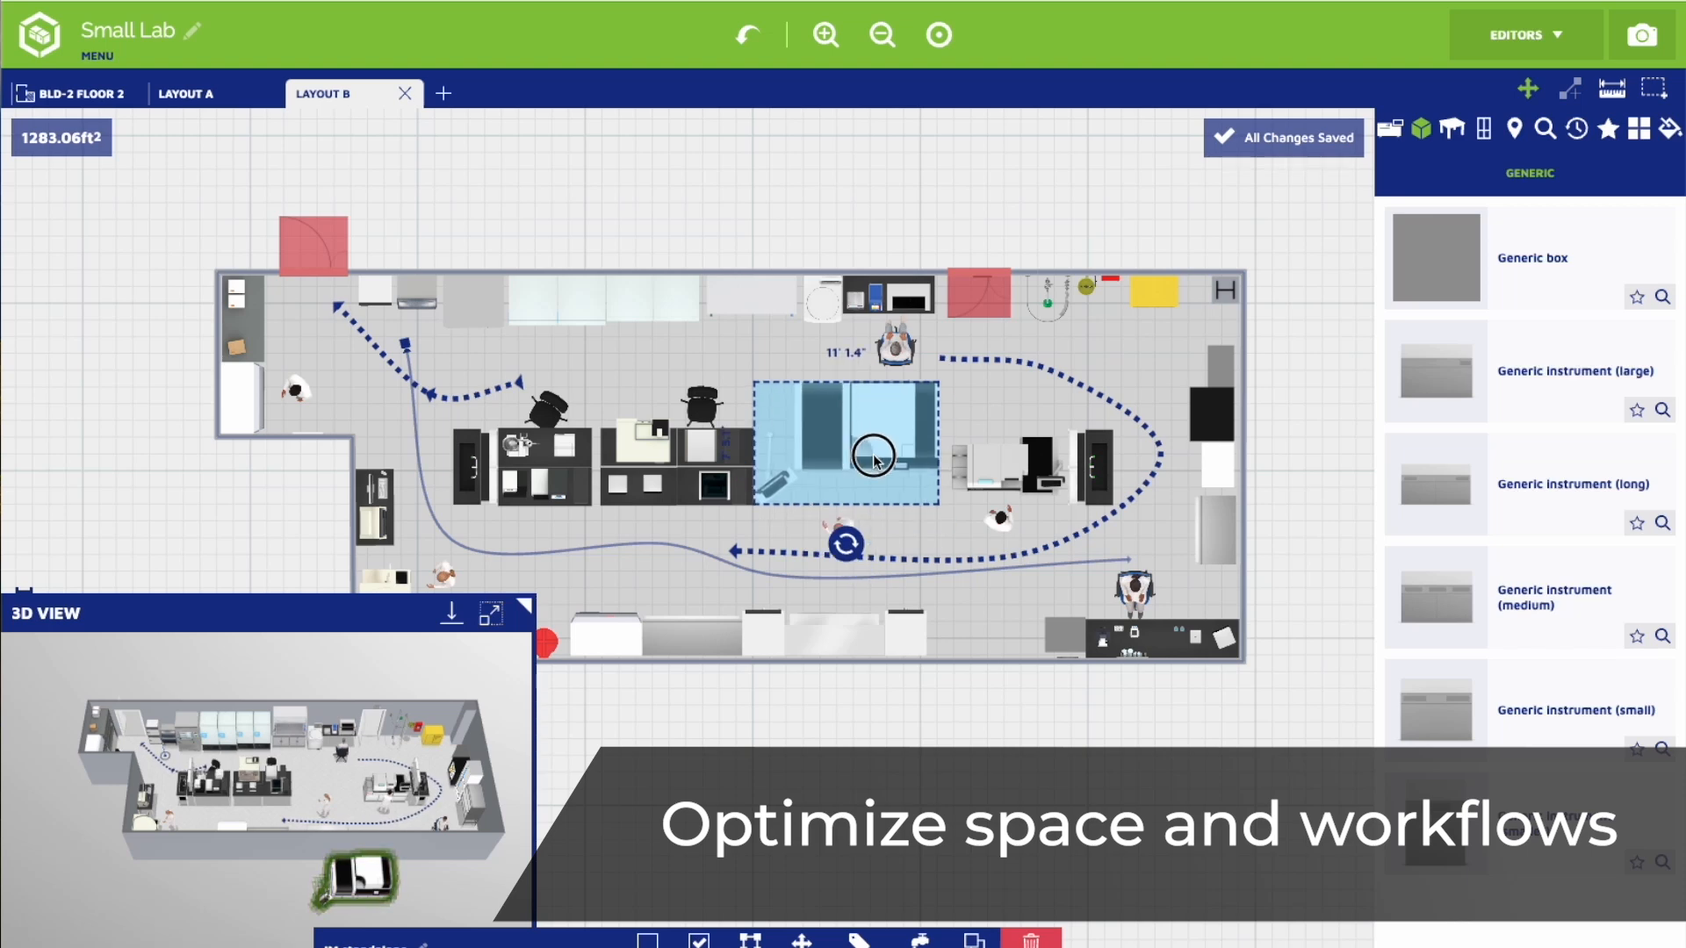
# Step: Expand the Small Lab's 3D View panel to full screen
pyautogui.click(490, 615)
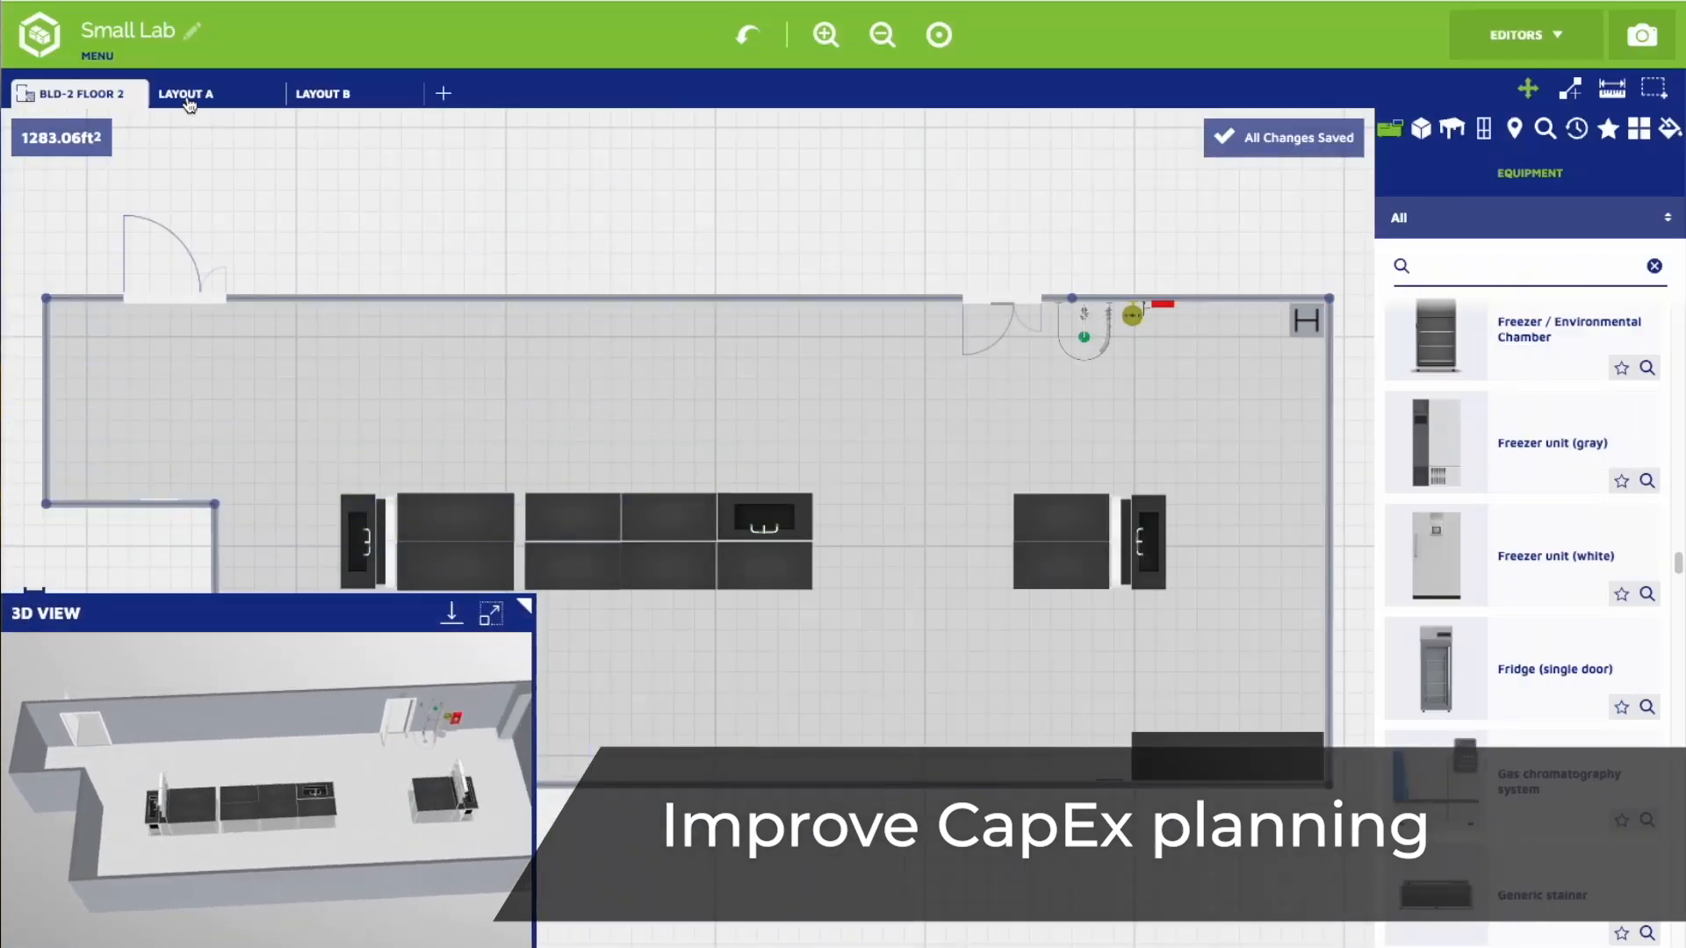
pyautogui.click(490, 613)
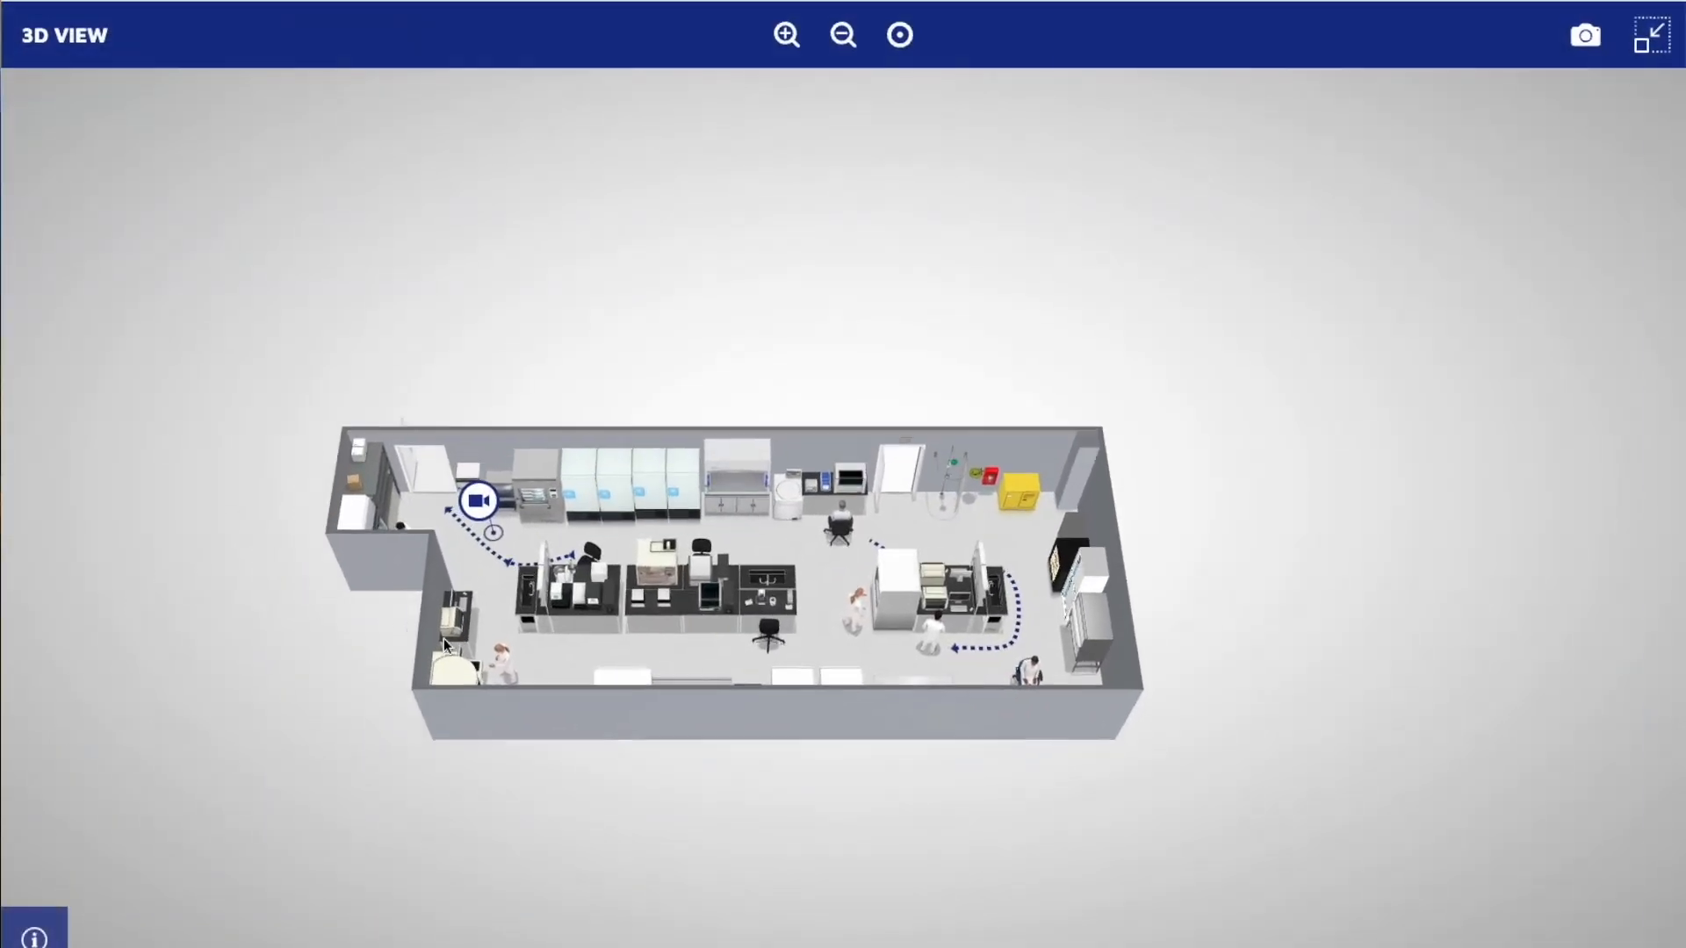
# Step: Zoom into the 3D lab and walk through the My Process steps in first person
pyautogui.click(785, 35)
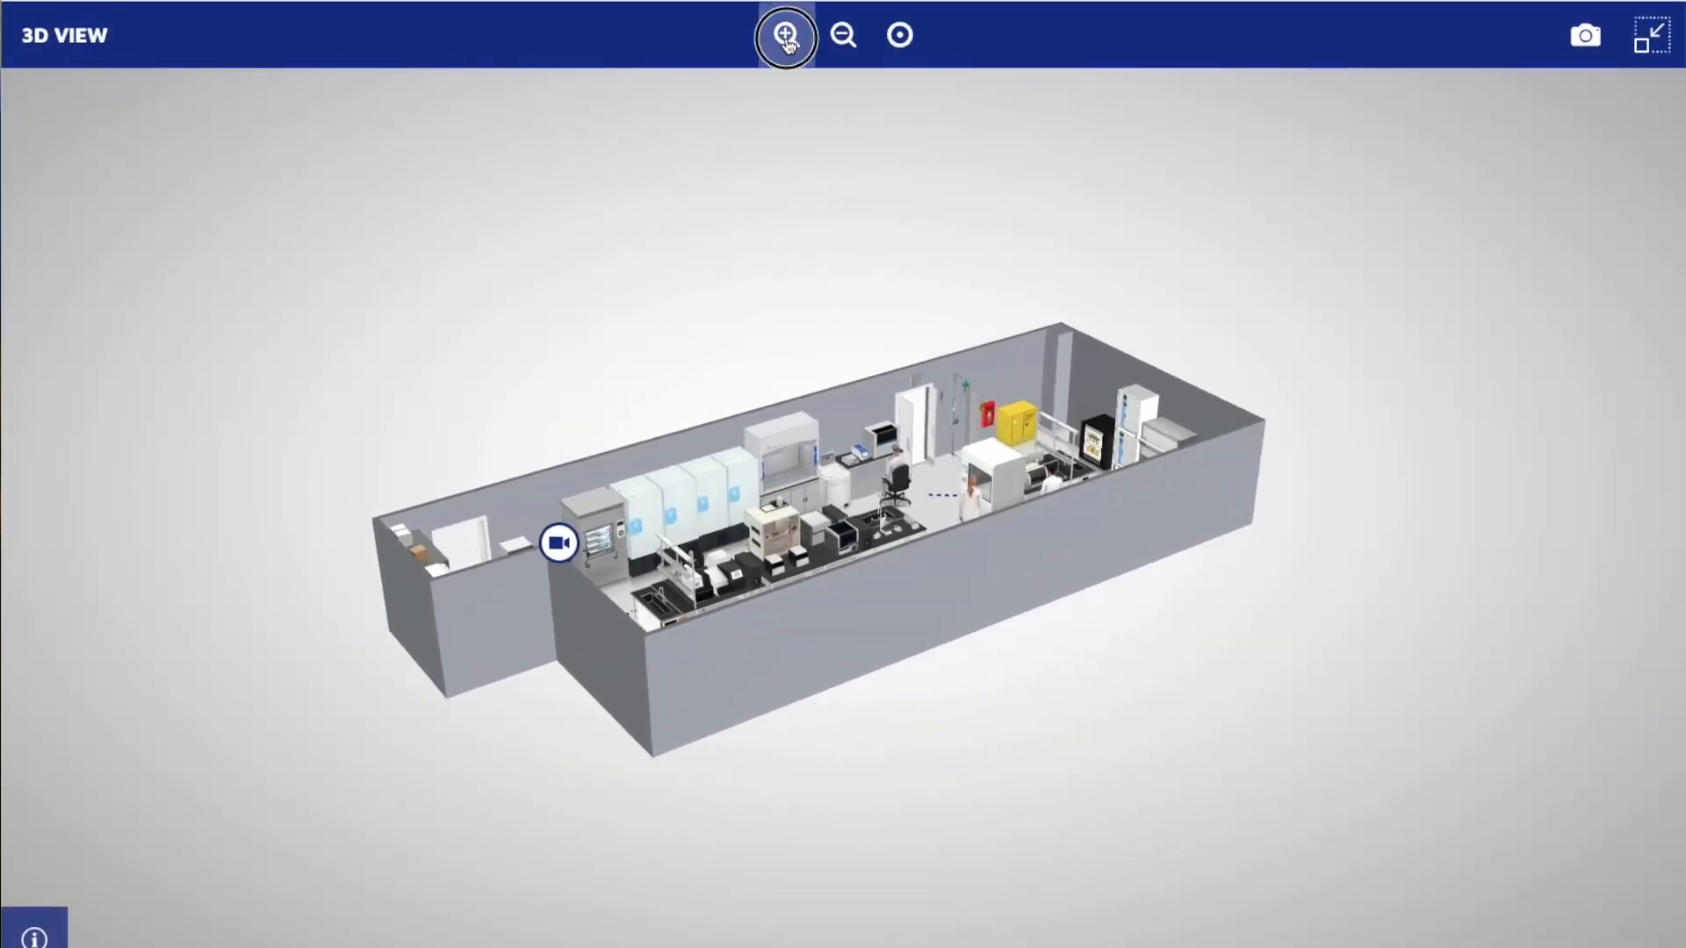
pyautogui.click(787, 35)
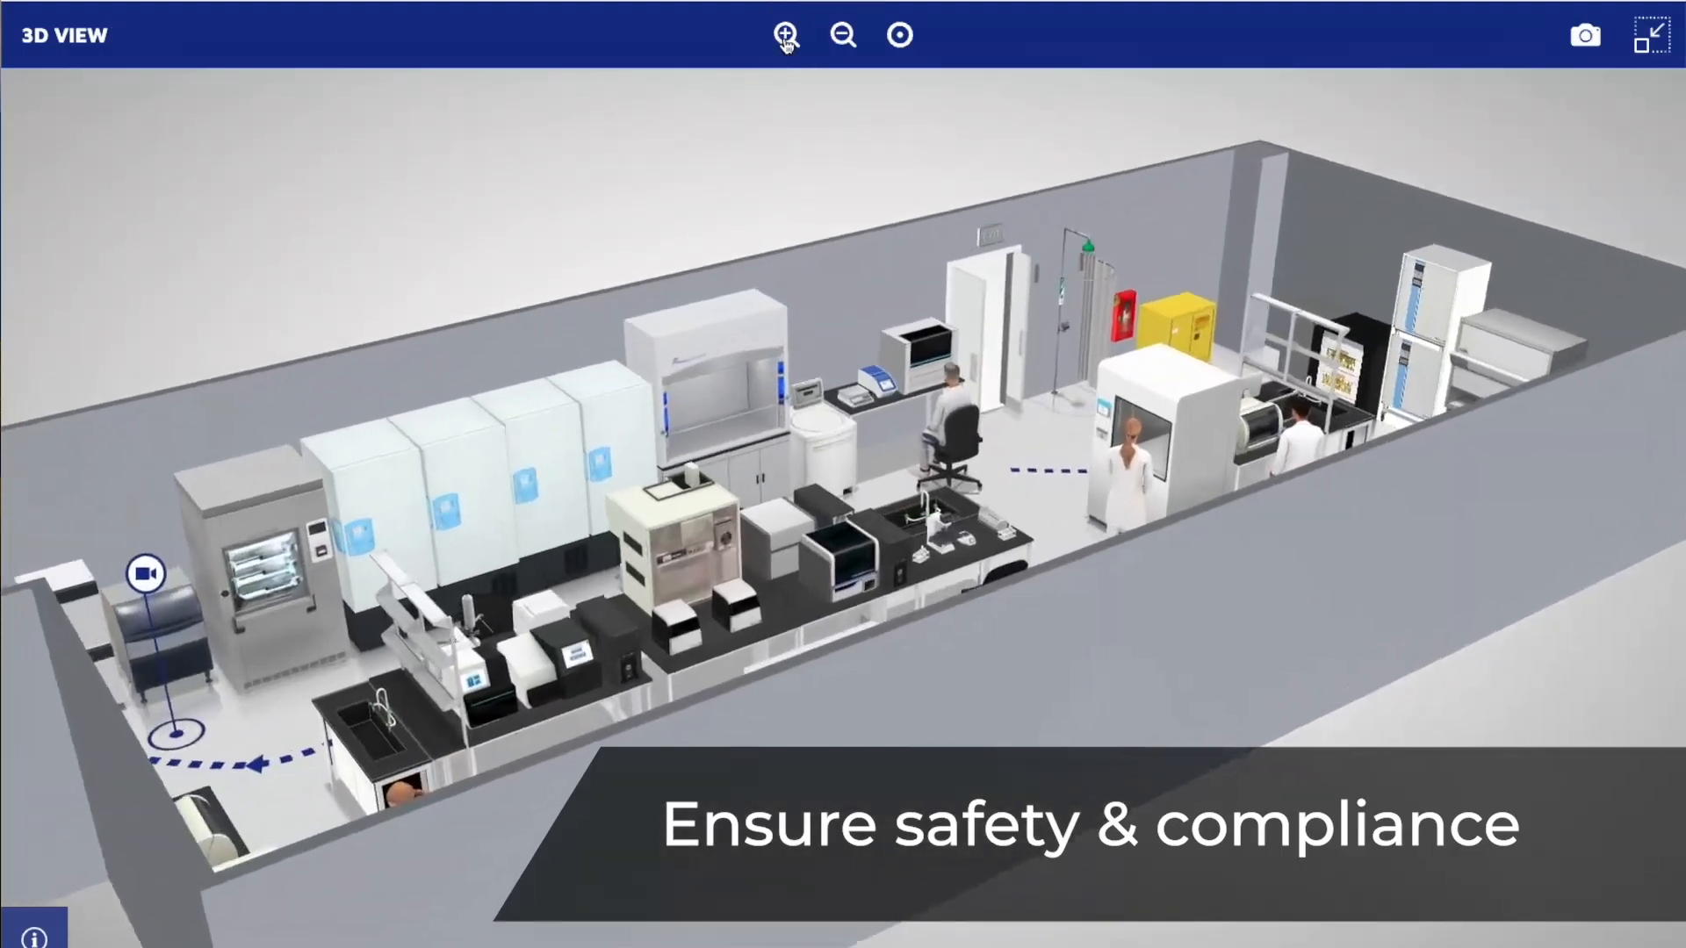
pyautogui.click(787, 36)
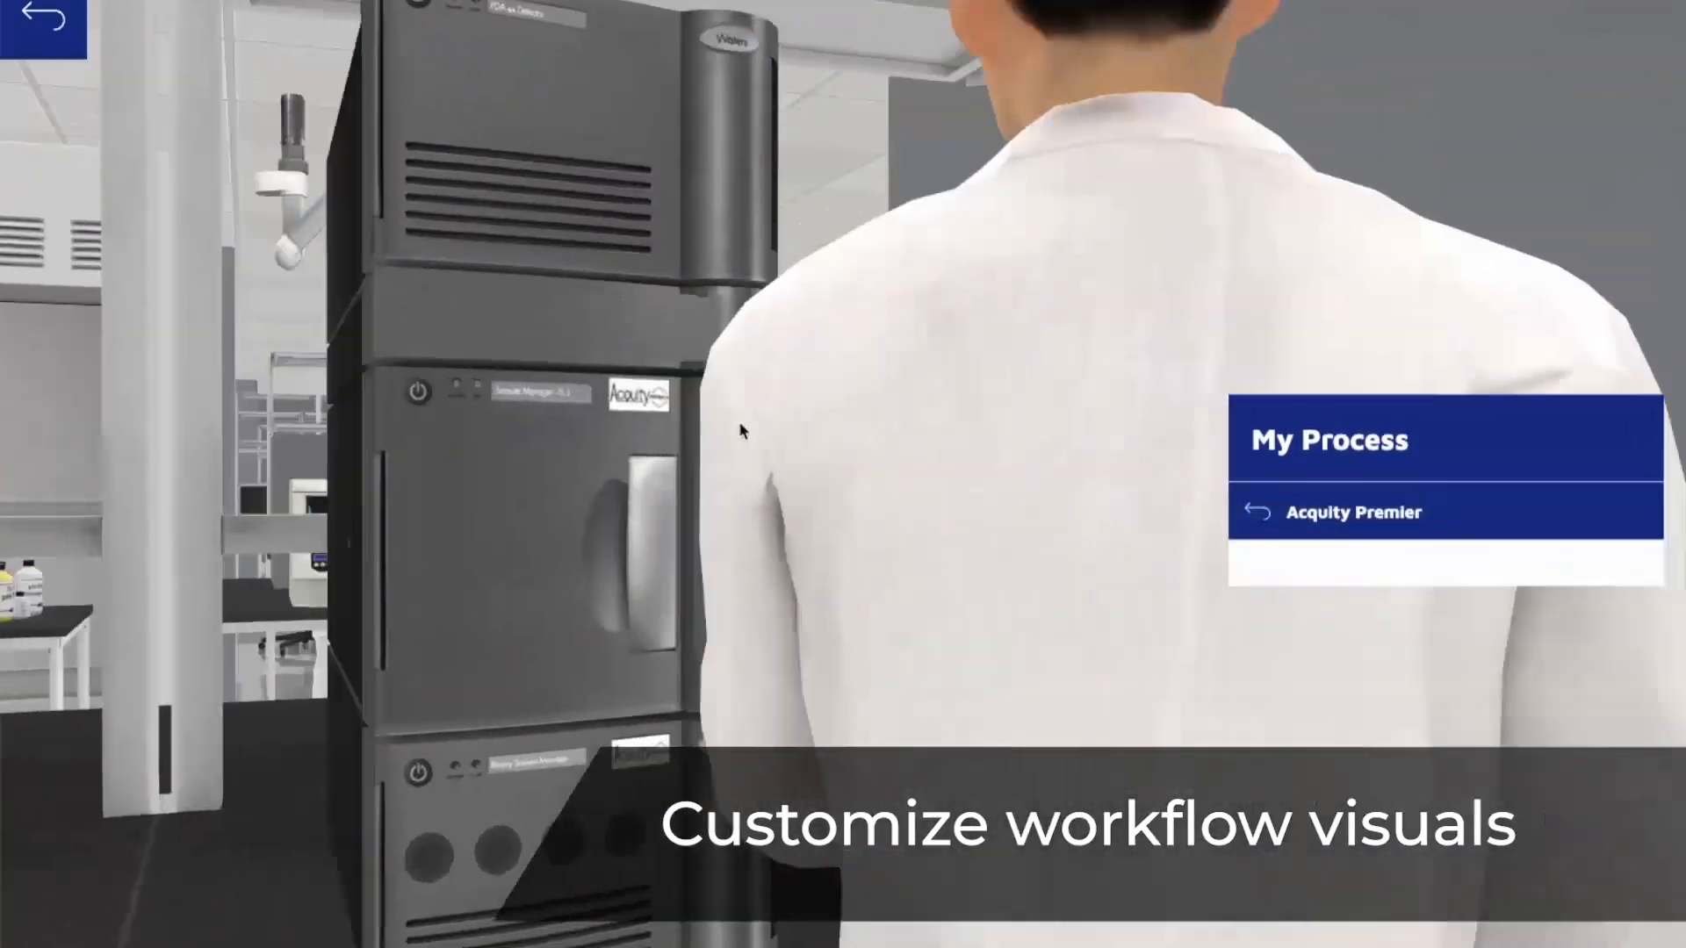
pyautogui.click(1554, 713)
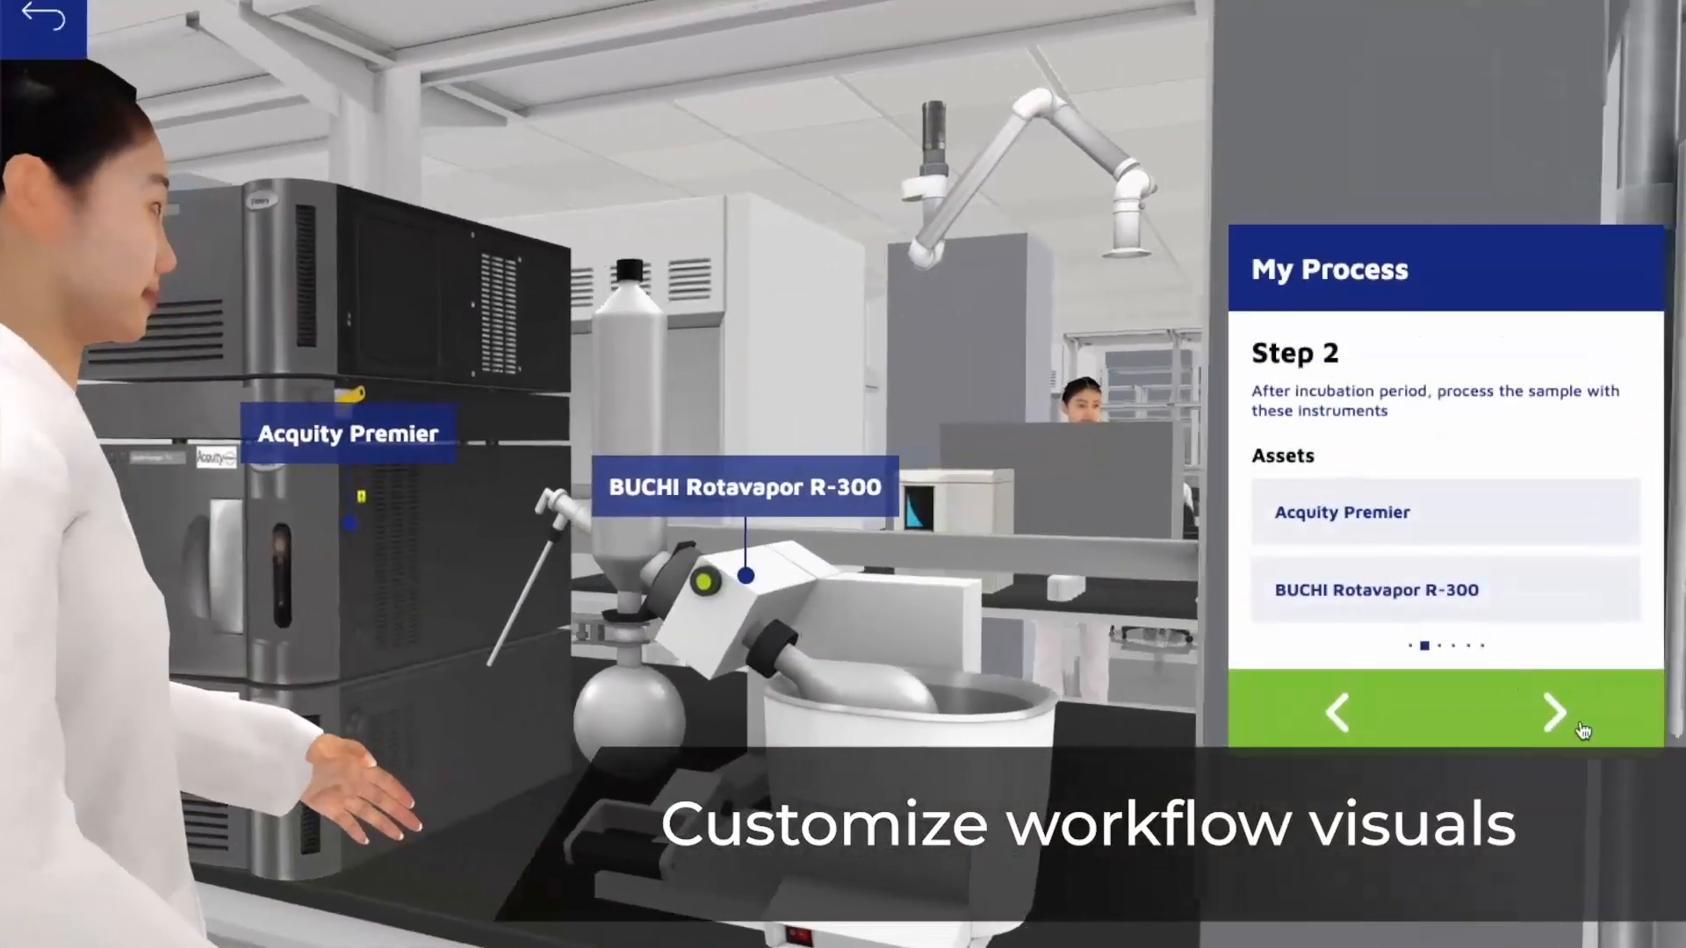
pyautogui.click(1554, 713)
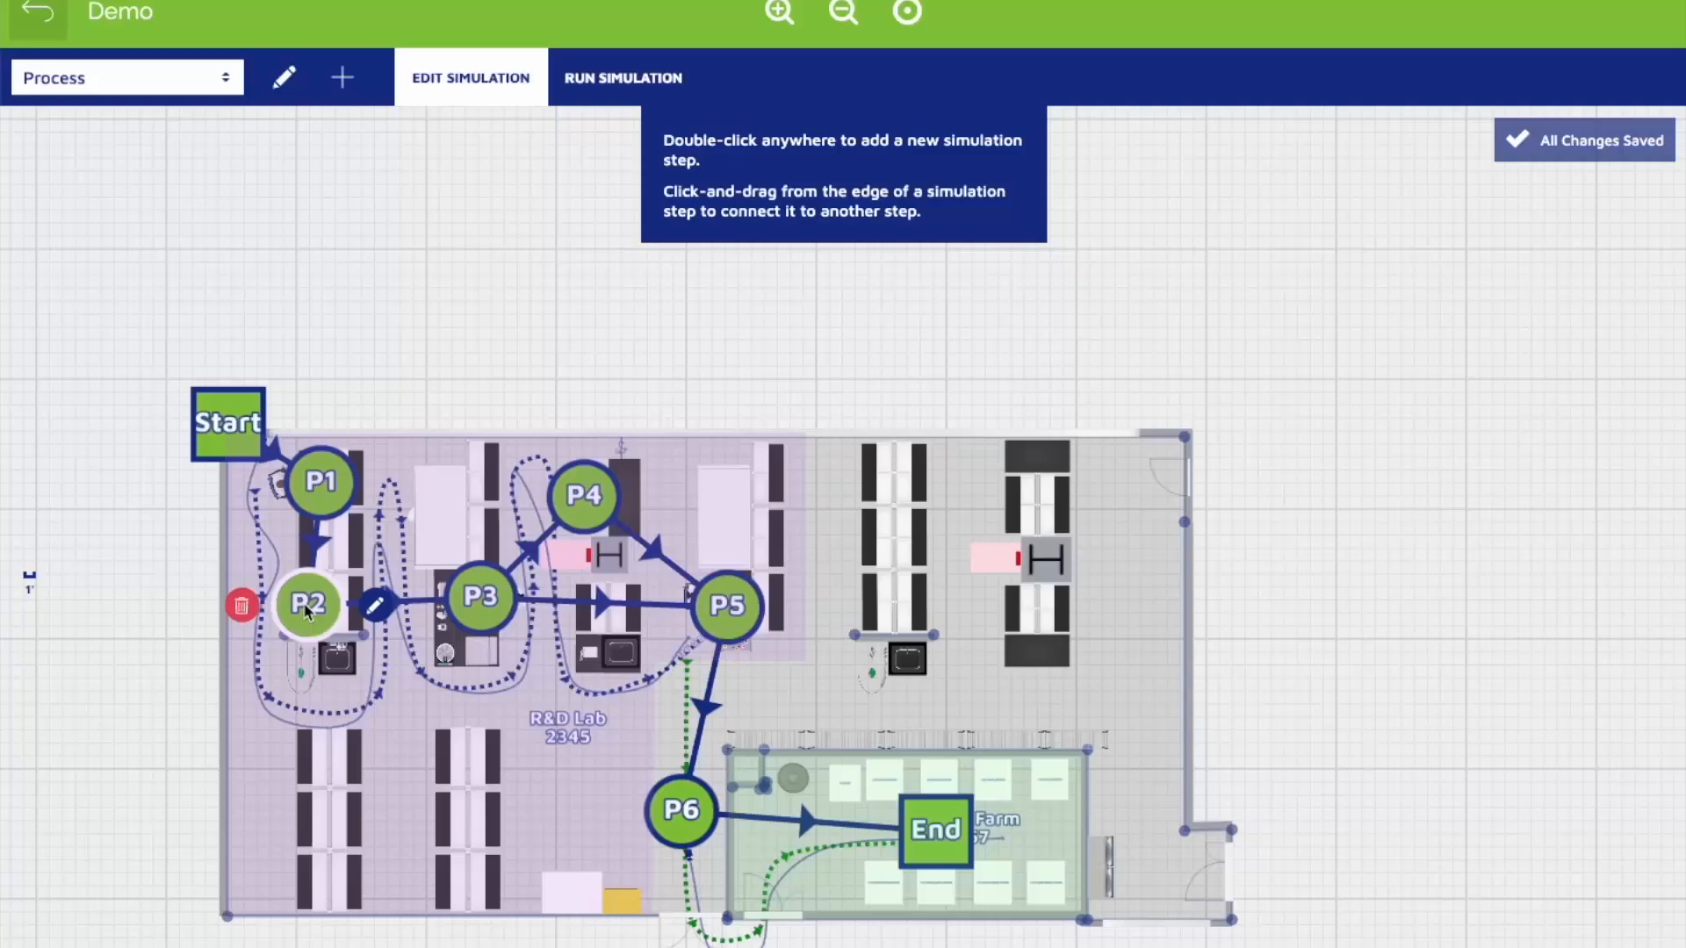
# Step: Run a simulation of 1000 units for the Demo process
pyautogui.click(621, 76)
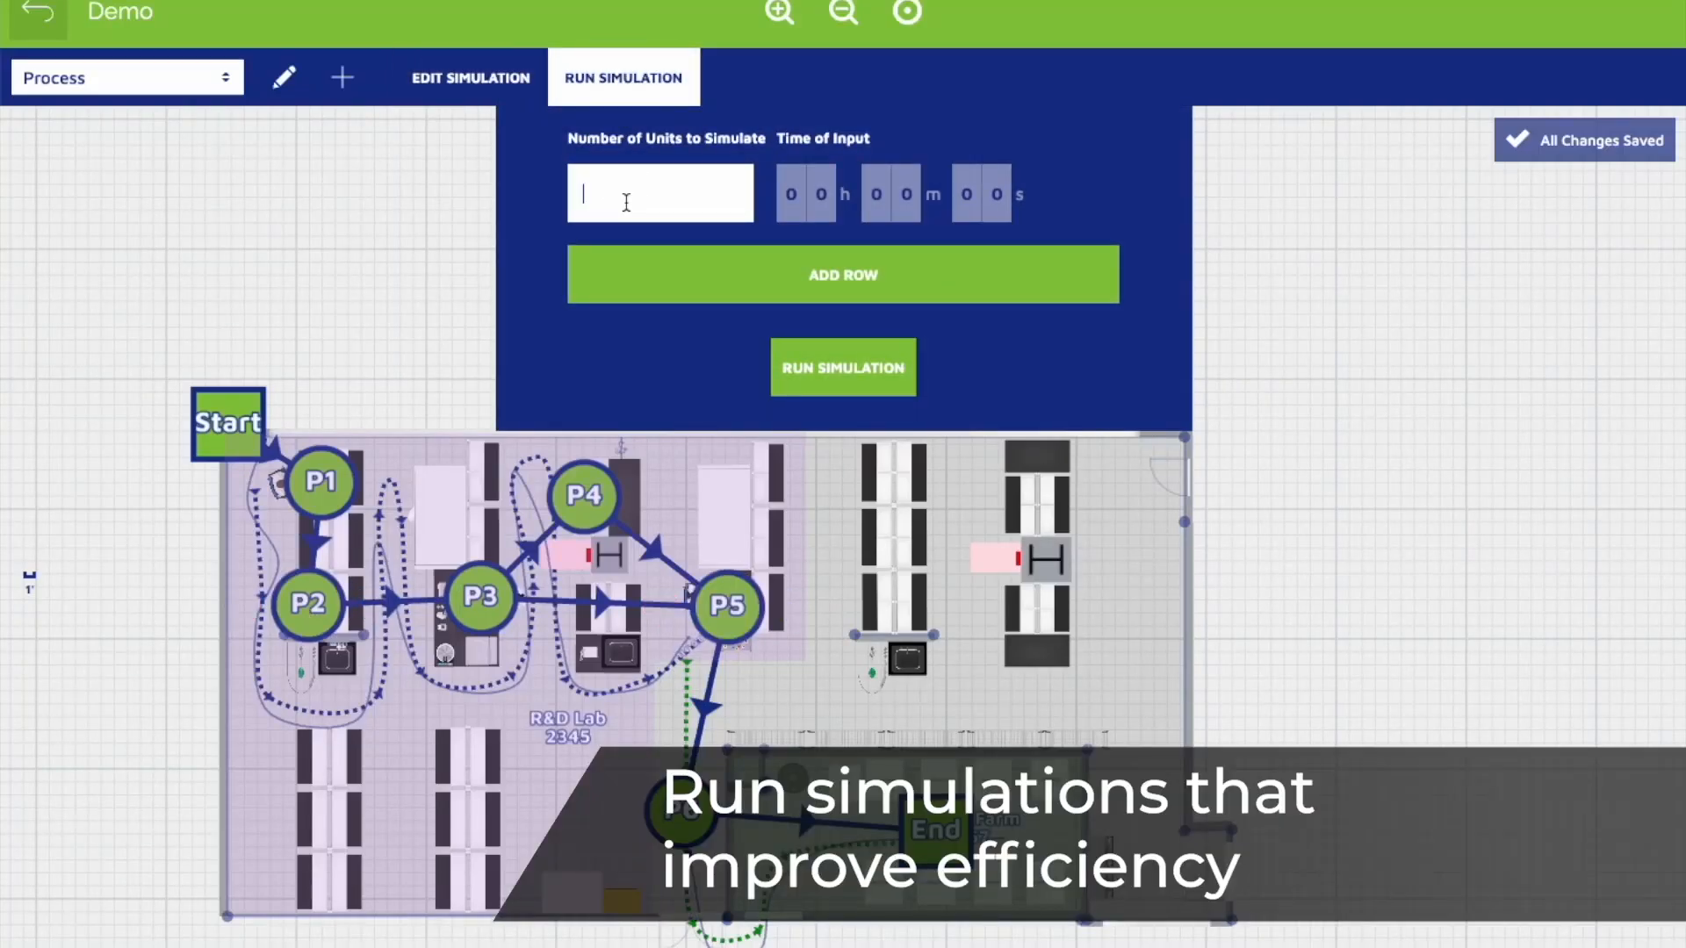
pyautogui.write('1000')
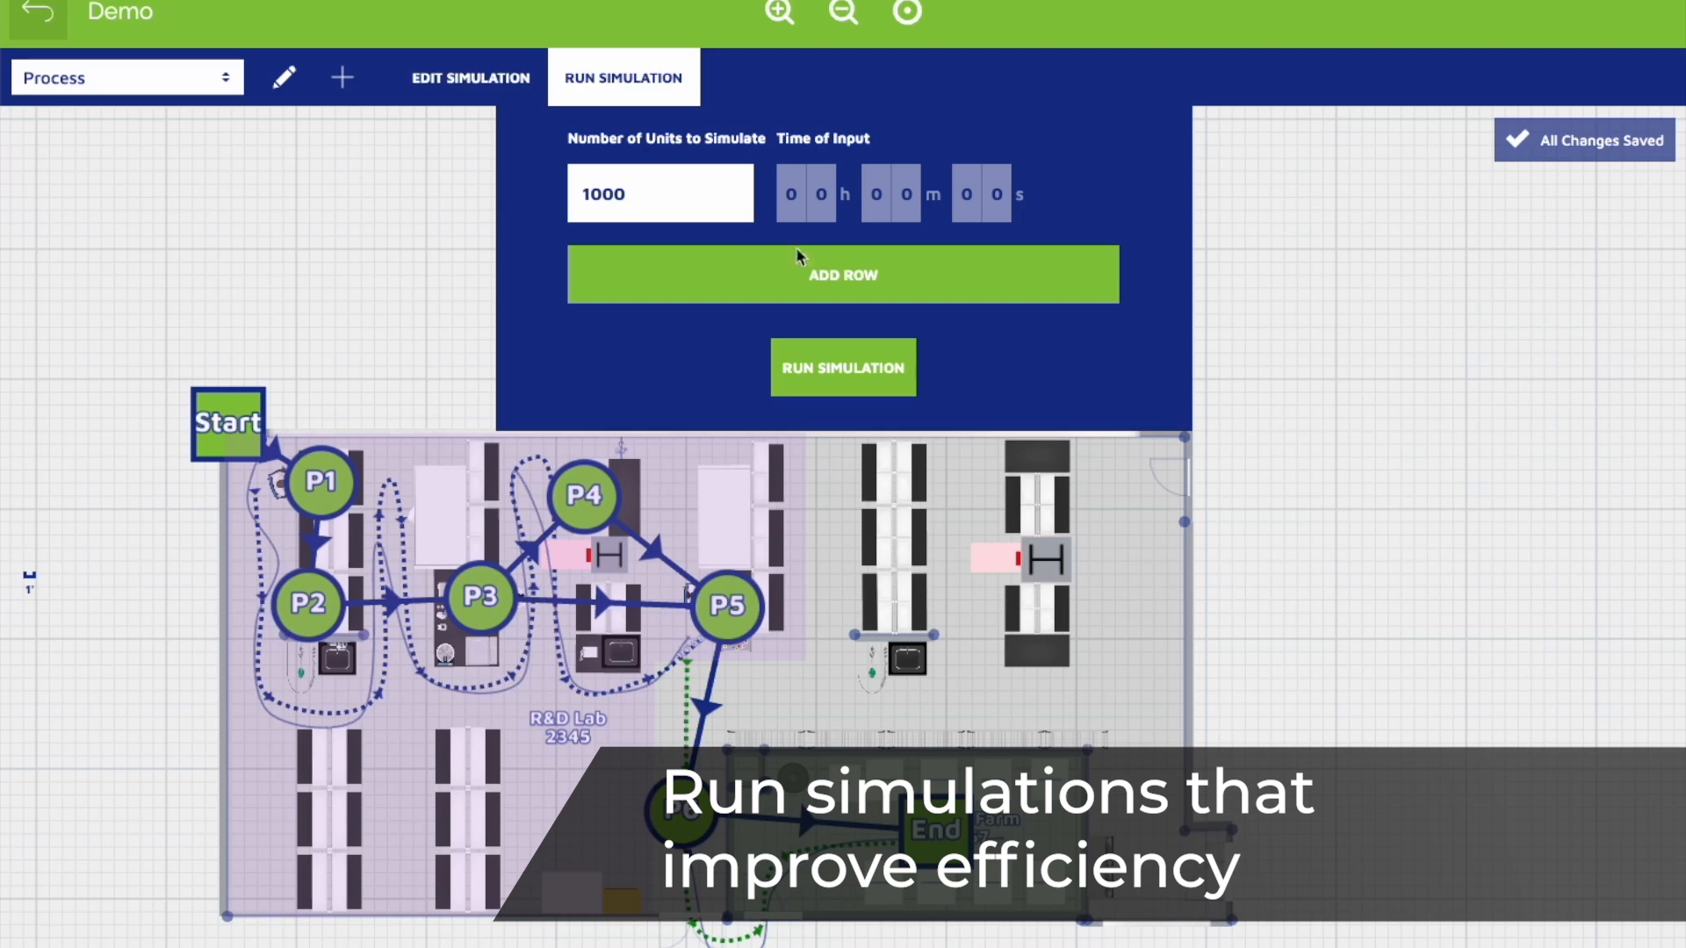
pyautogui.click(841, 367)
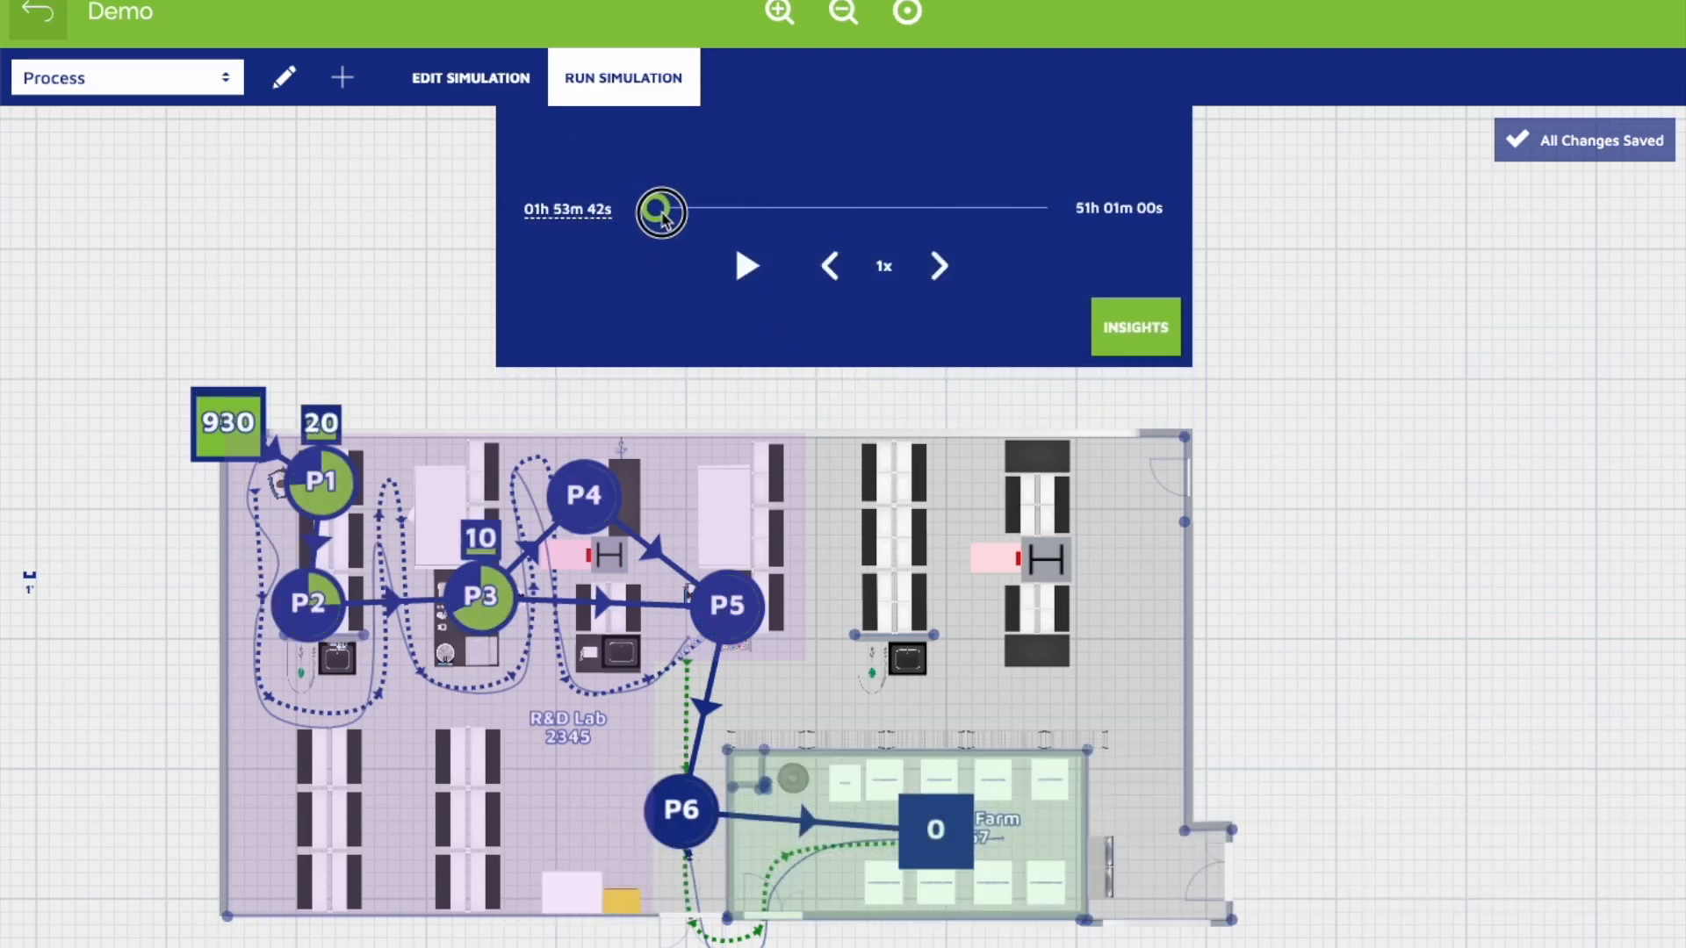
# Step: Drag the simulation timeline forward so units spread through the steps toward End
pyautogui.moveTo(659, 212); pyautogui.dragTo(709, 212)
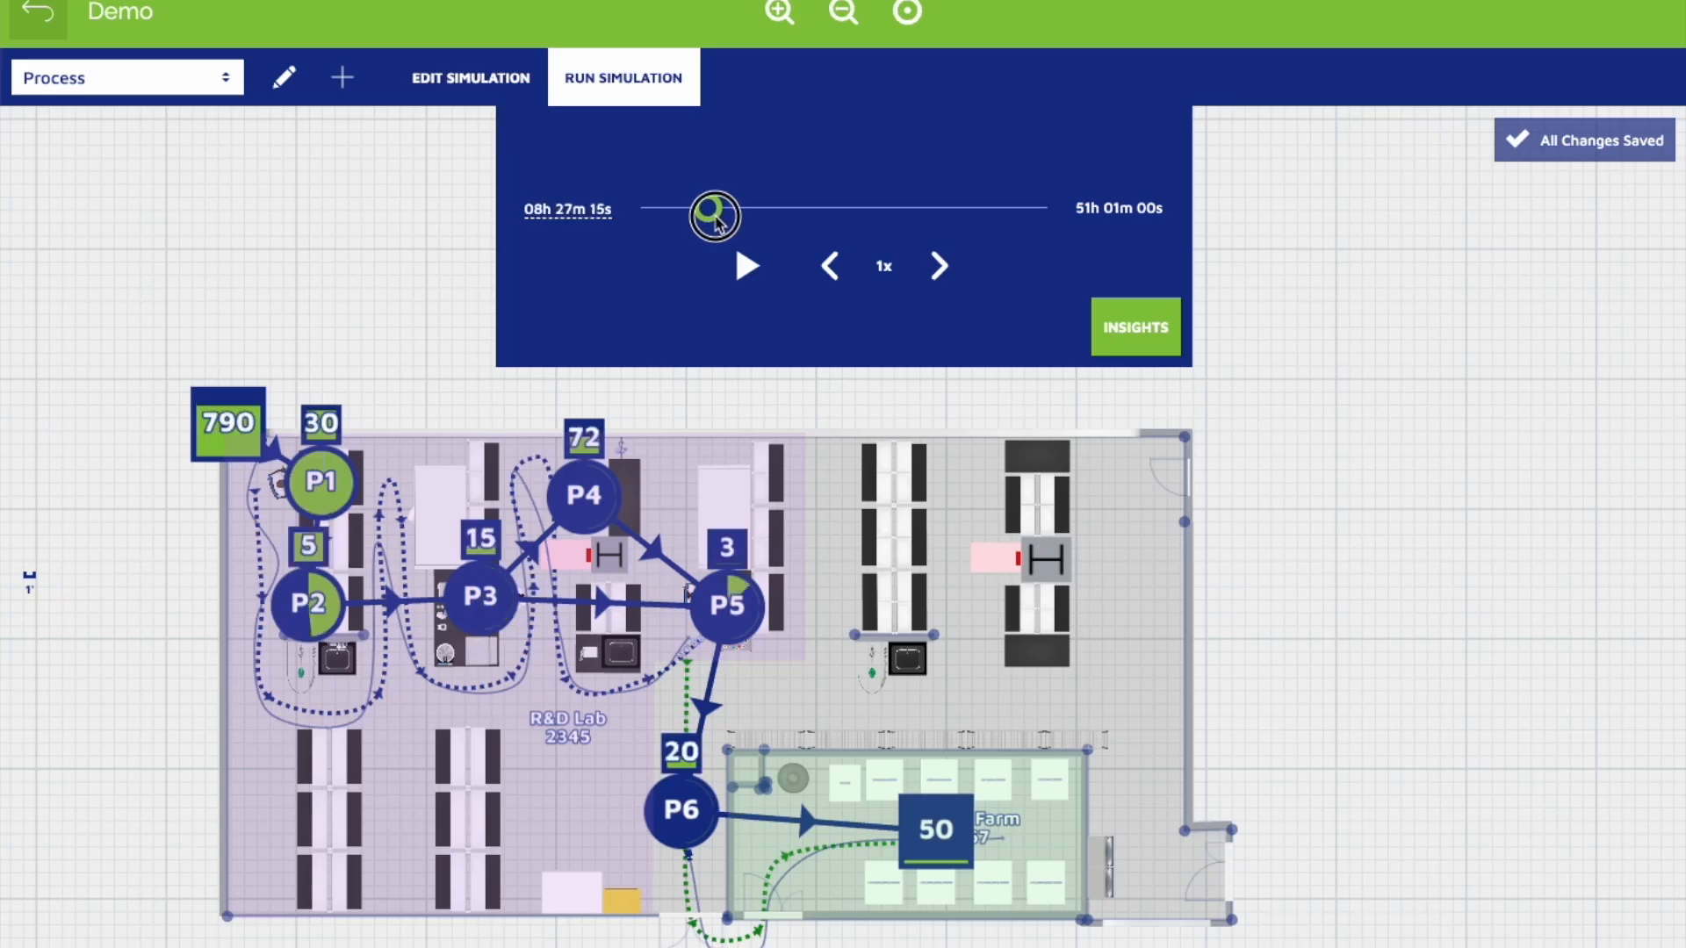